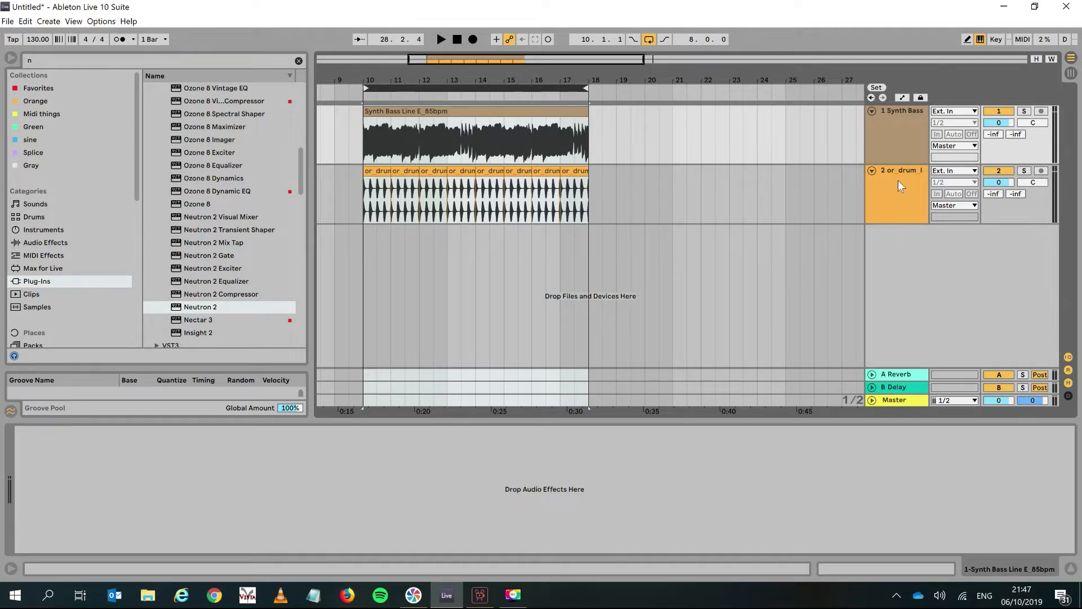
# Select the Synth Bass track, then show the Audio Effects category and pick Compressor
pyautogui.click(901, 131)
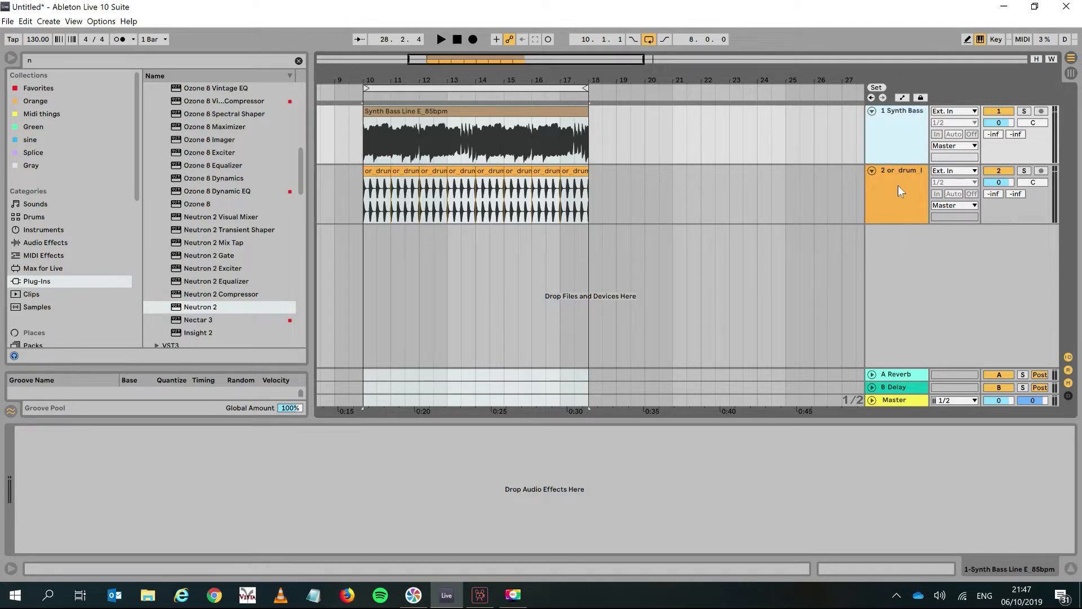
pyautogui.click(898, 131)
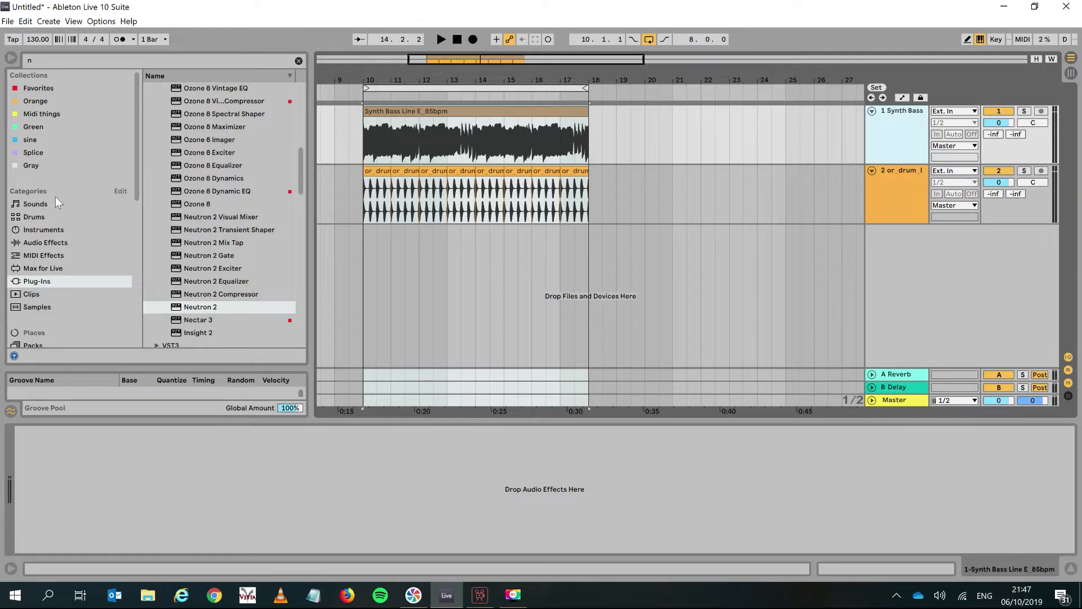
pyautogui.click(46, 242)
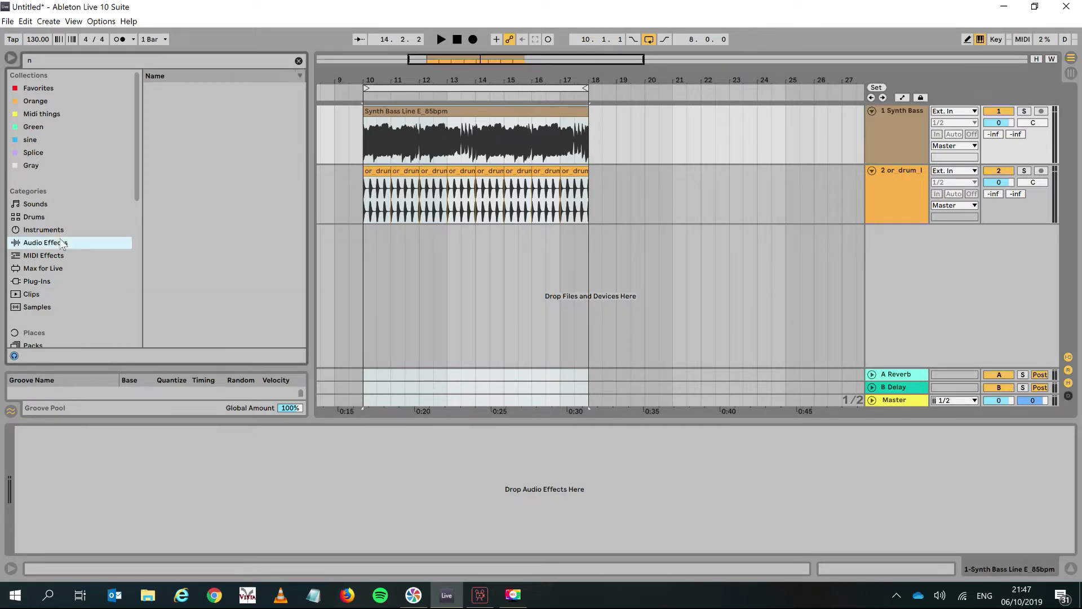
pyautogui.click(46, 243)
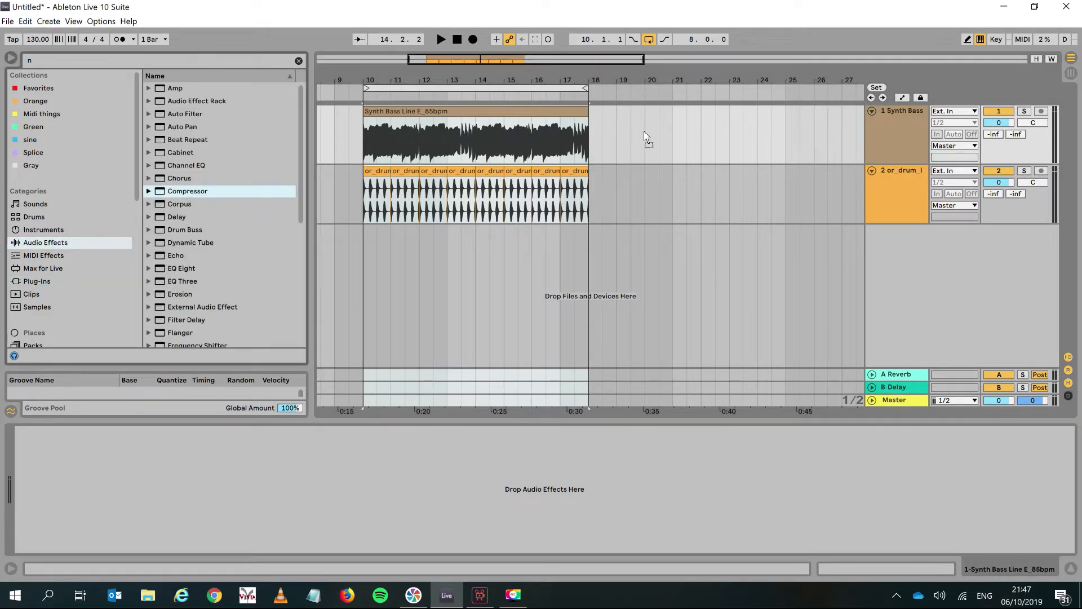
pyautogui.doubleClick(187, 190)
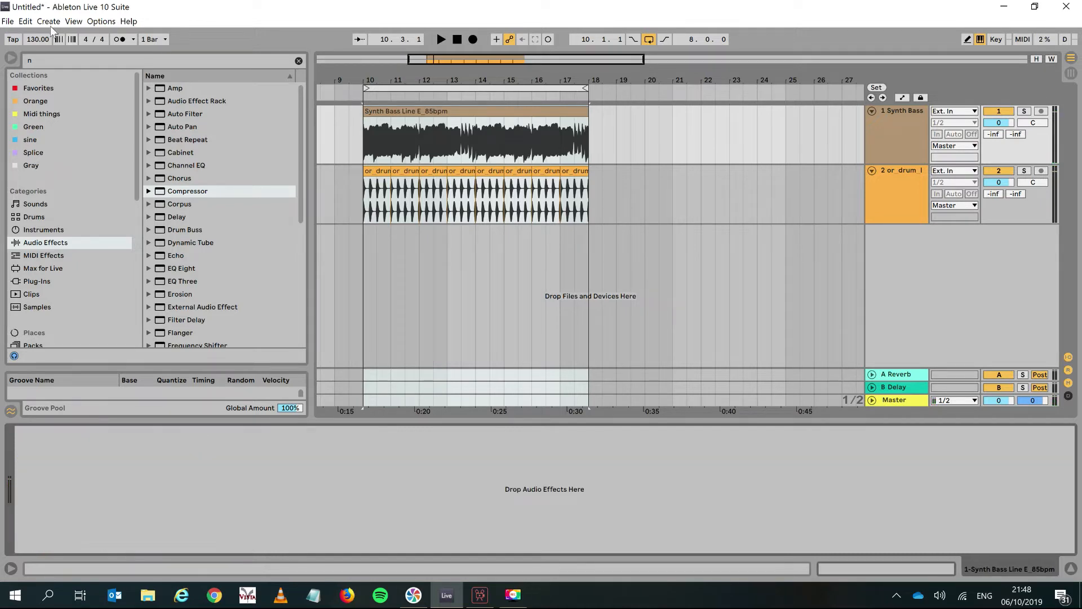
# Search 'kick' among plug-ins and load Kickstart-64bit onto the Synth Bass track
pyautogui.write('kic')
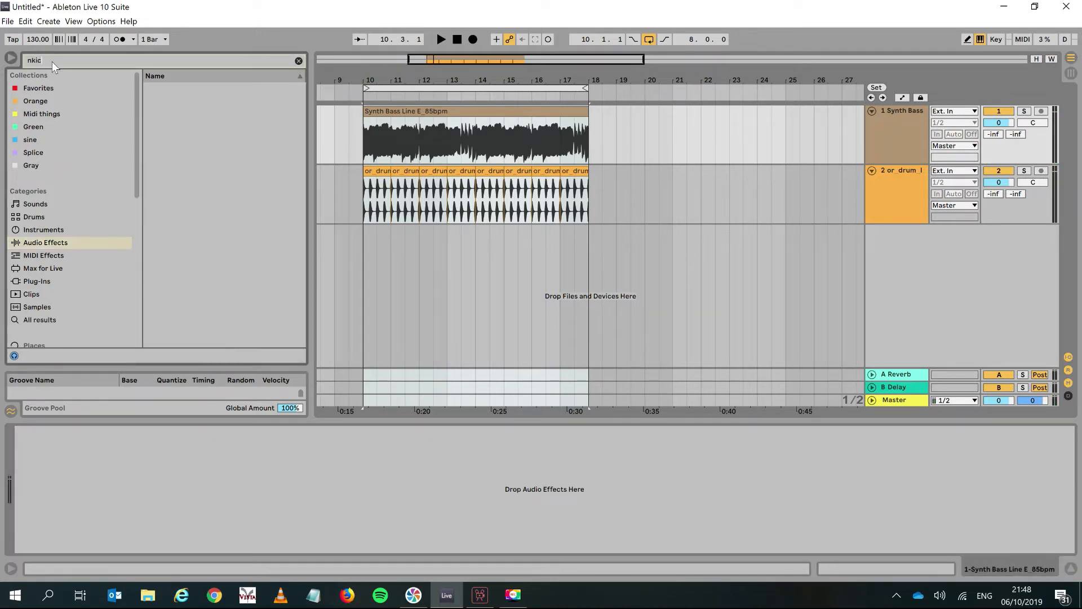
pyautogui.click(298, 60)
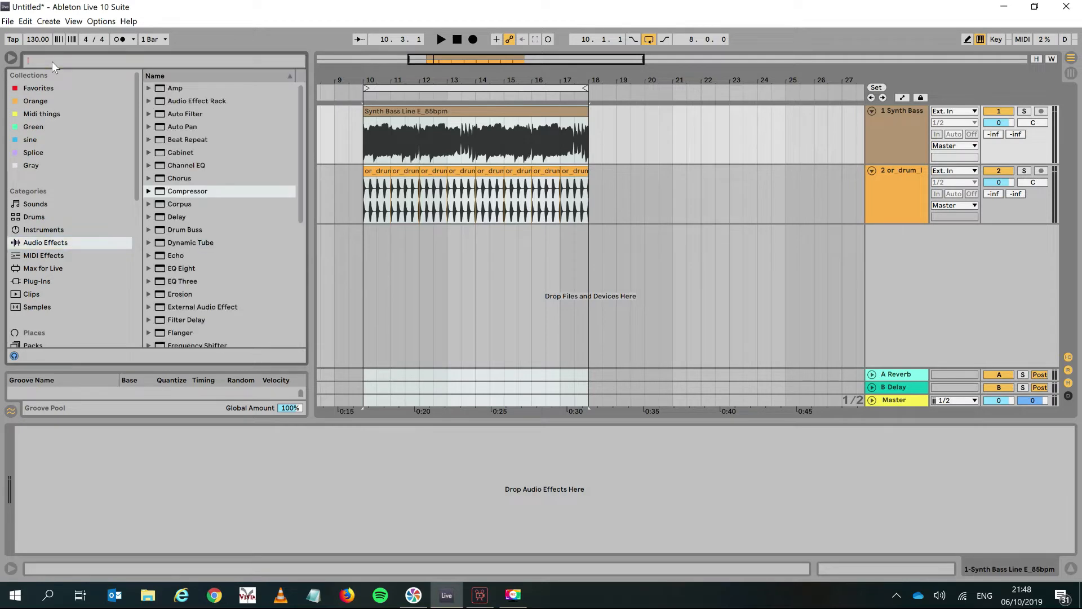
pyautogui.write('kick')
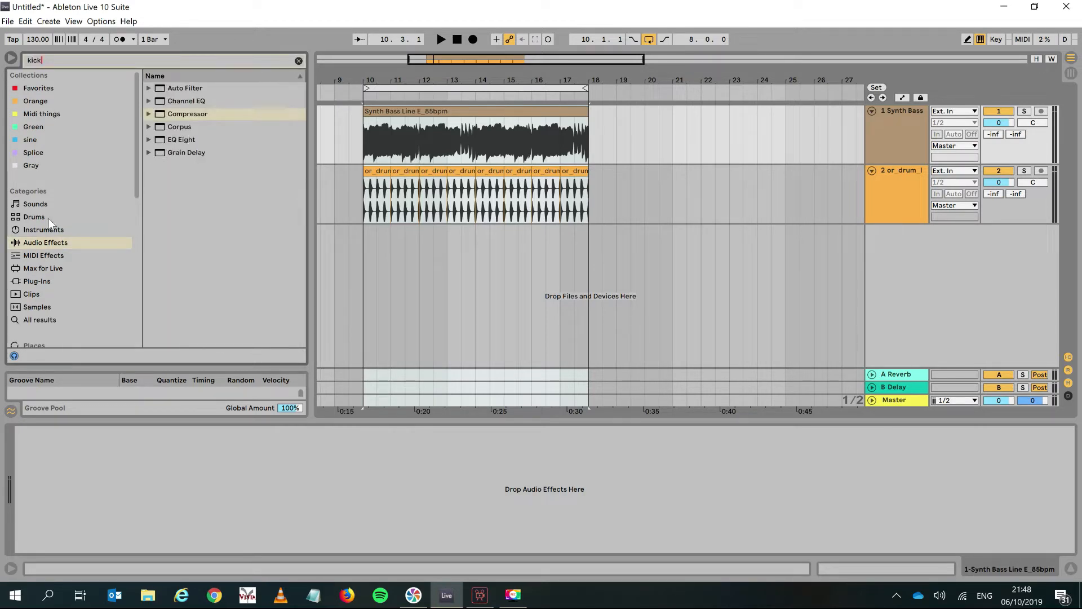
pyautogui.click(37, 280)
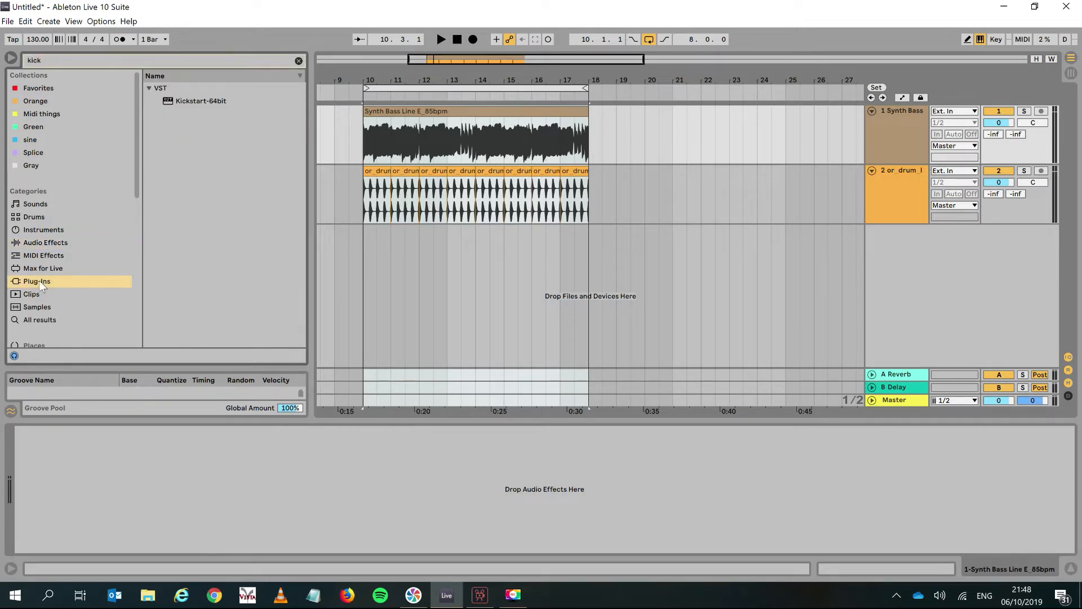
pyautogui.click(200, 101)
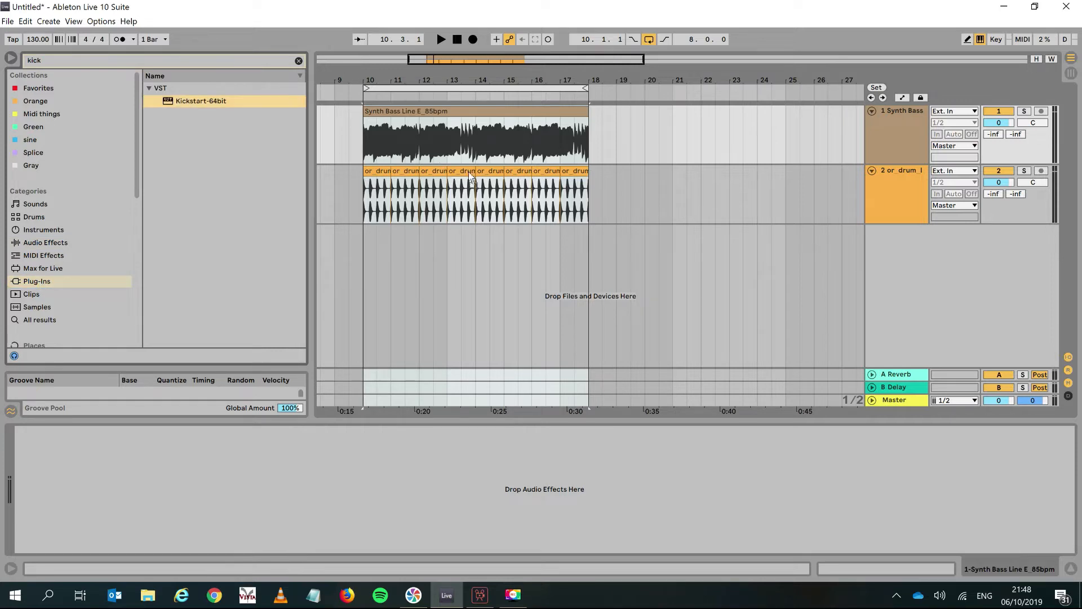
pyautogui.doubleClick(200, 101)
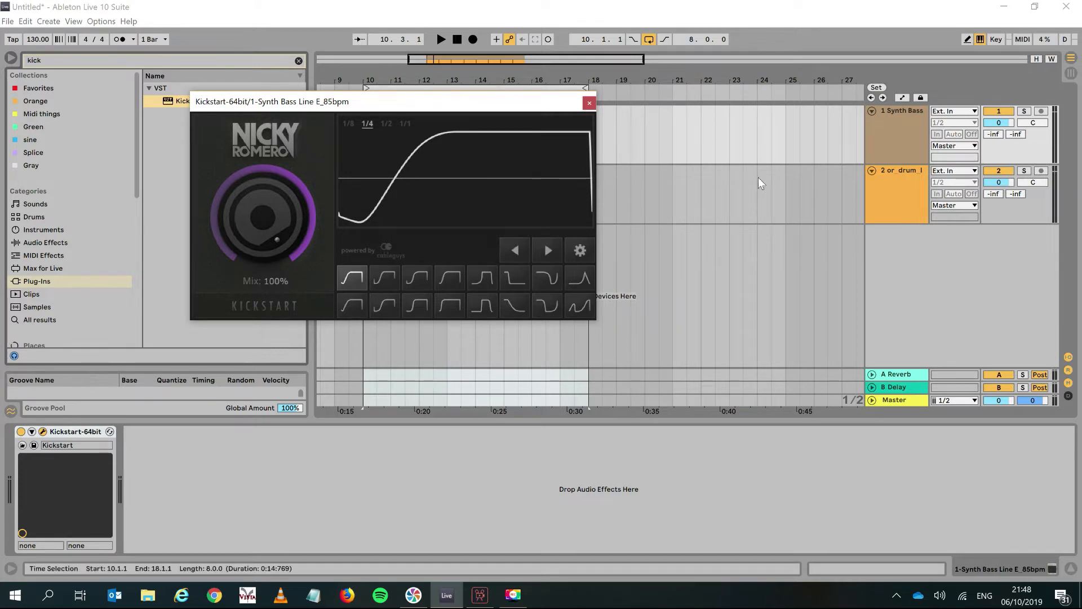
# Start playback and switch Kickstart to the Subbass Chain ducking curve
pyautogui.click(441, 39)
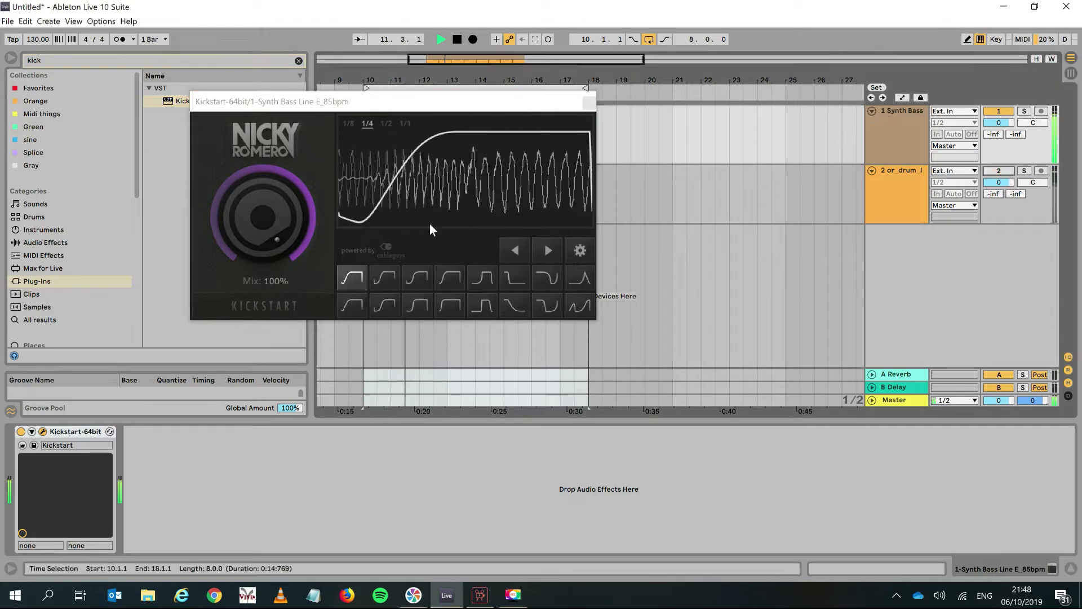
pyautogui.click(482, 278)
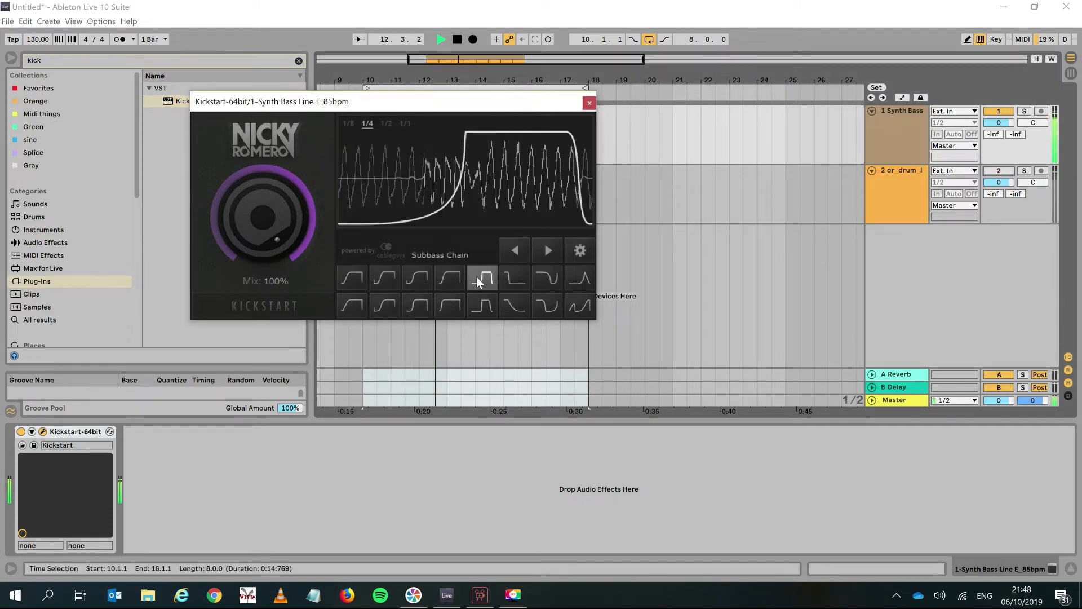
pyautogui.click(482, 277)
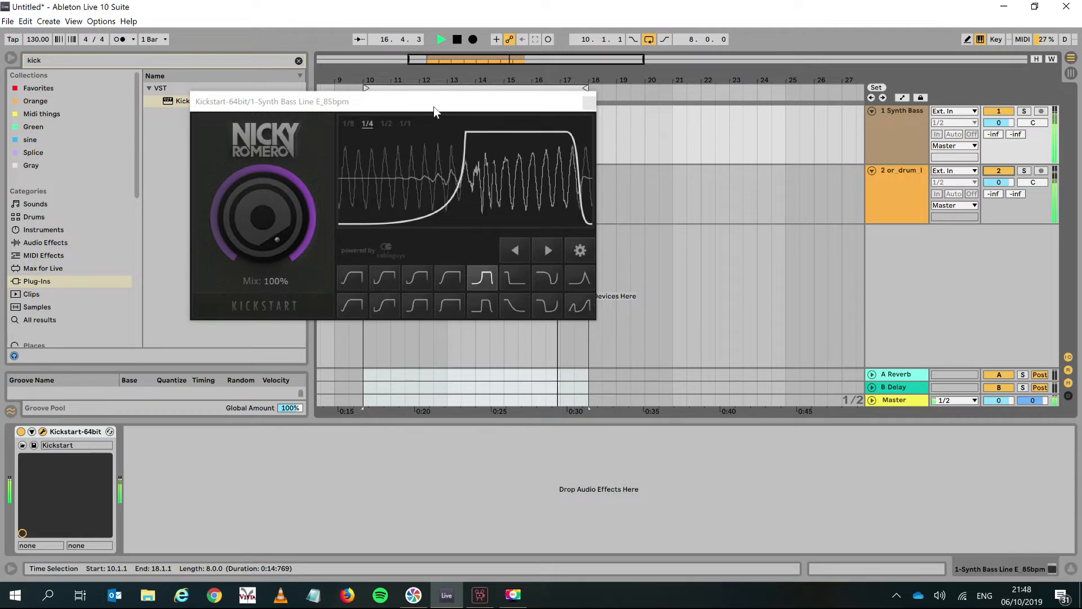
pyautogui.click(387, 123)
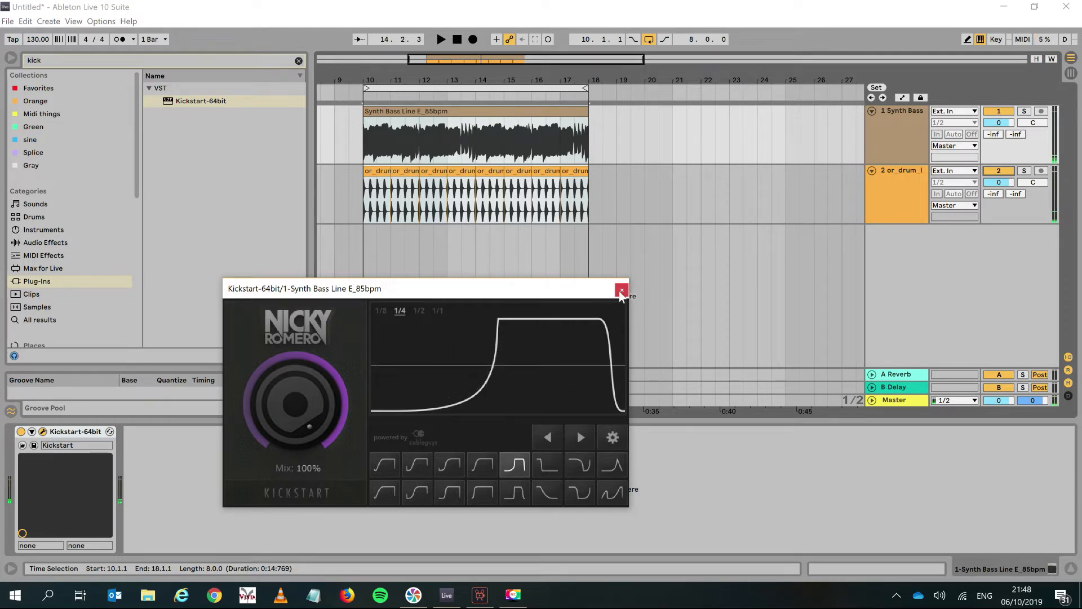
# Close Kickstart, search 'pro', and load FabFilter Pro-Q 3 onto Synth Bass
pyautogui.click(621, 290)
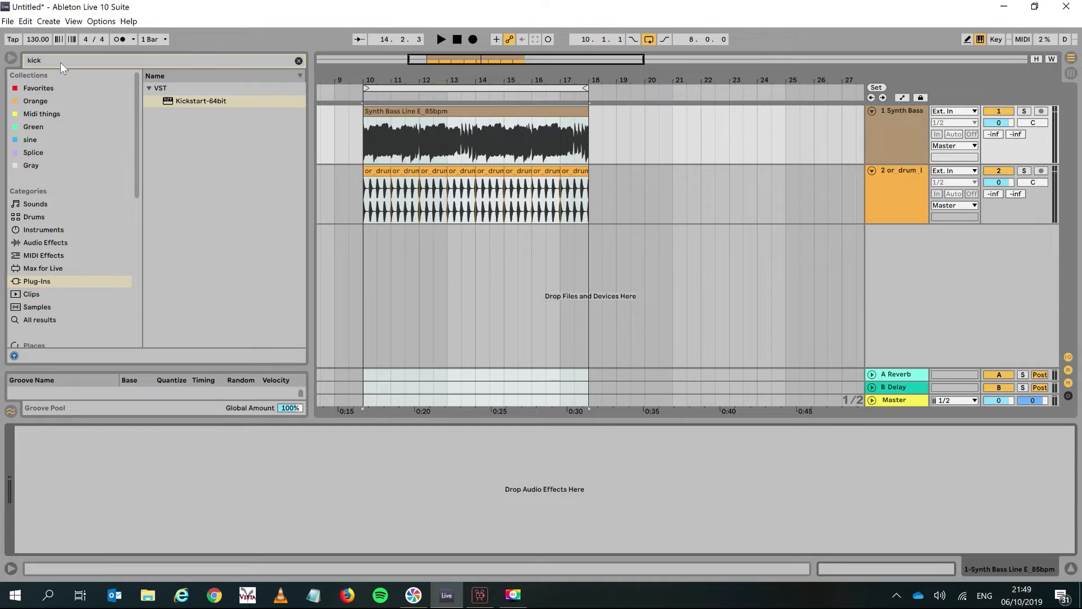
pyautogui.write('pro')
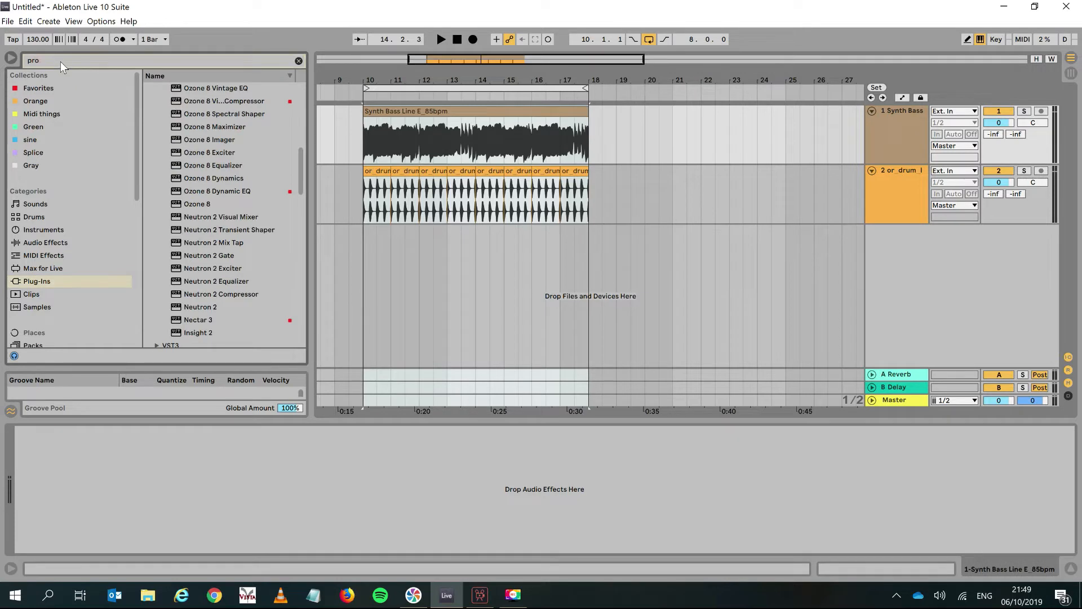
pyautogui.click(149, 101)
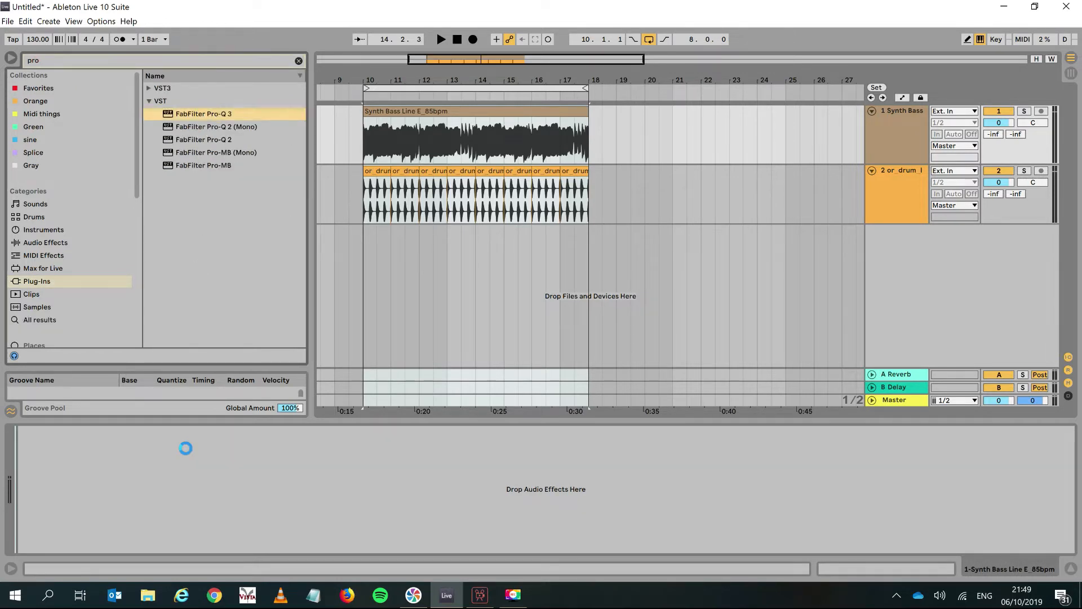
pyautogui.doubleClick(203, 114)
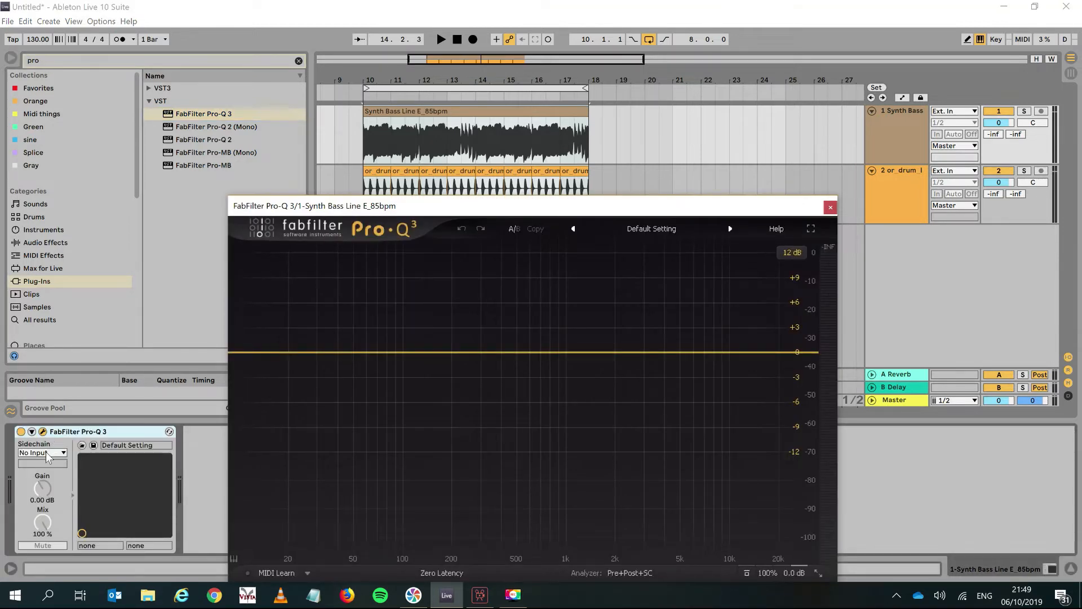
# Set Pro-Q 3's sidechain source to '2-or drum loop space kick 130' (Post FX)
pyautogui.click(43, 452)
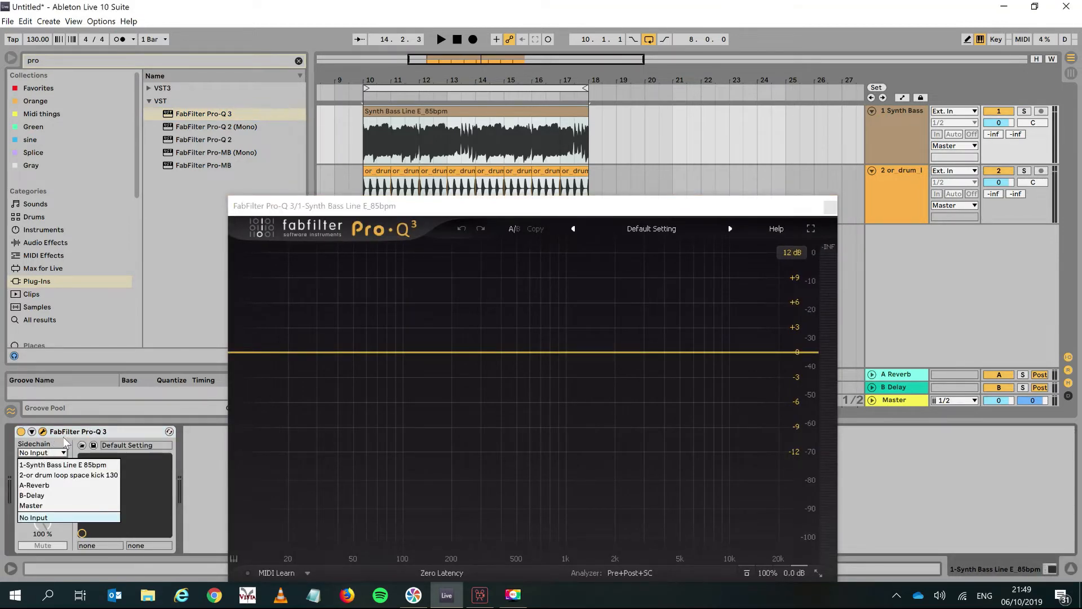
pyautogui.click(34, 517)
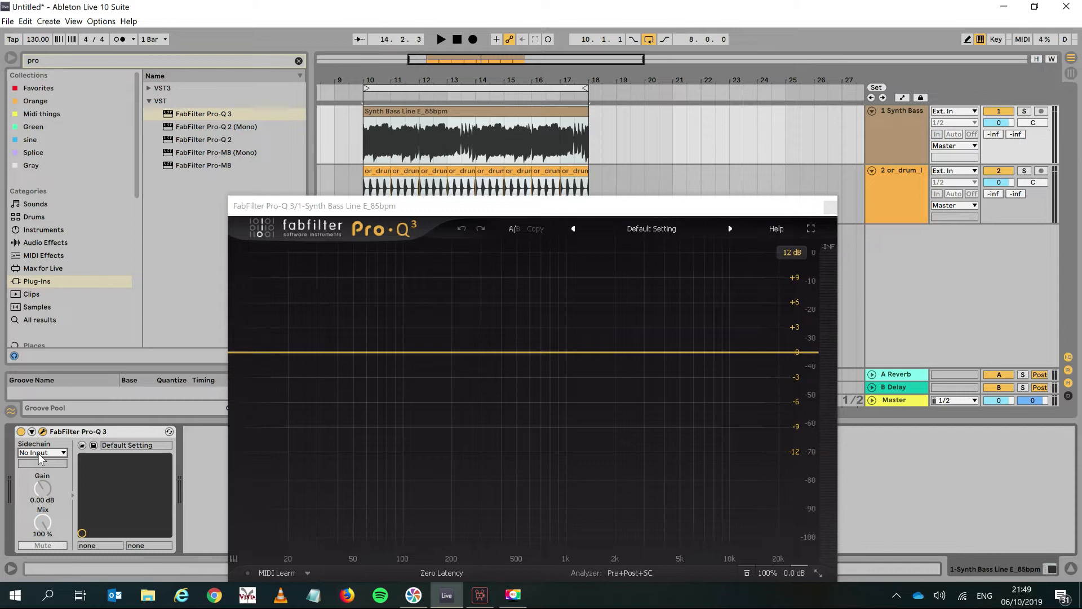
pyautogui.click(41, 452)
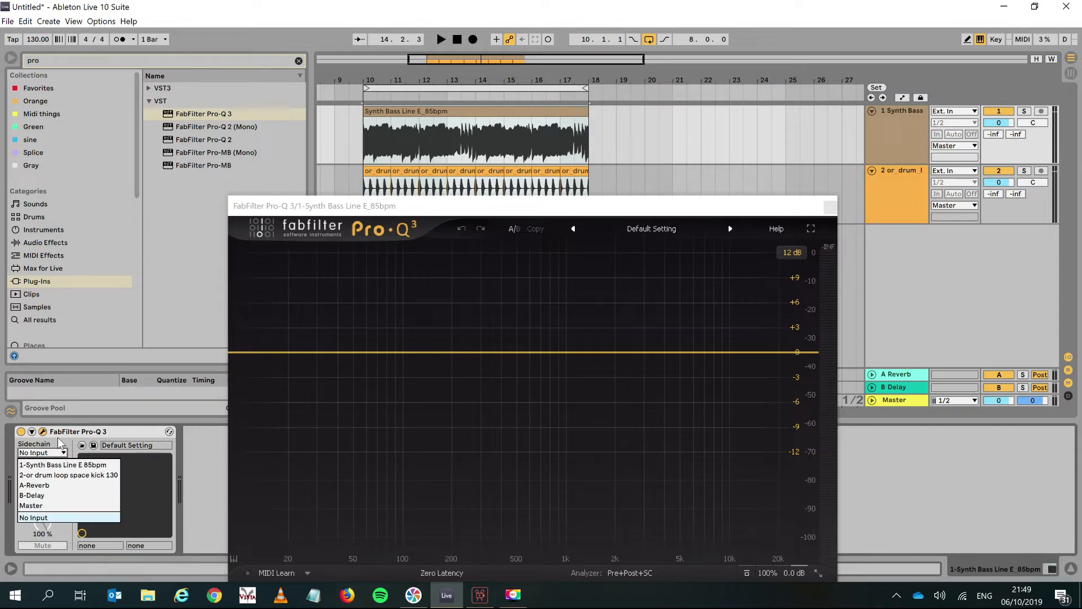
pyautogui.click(68, 475)
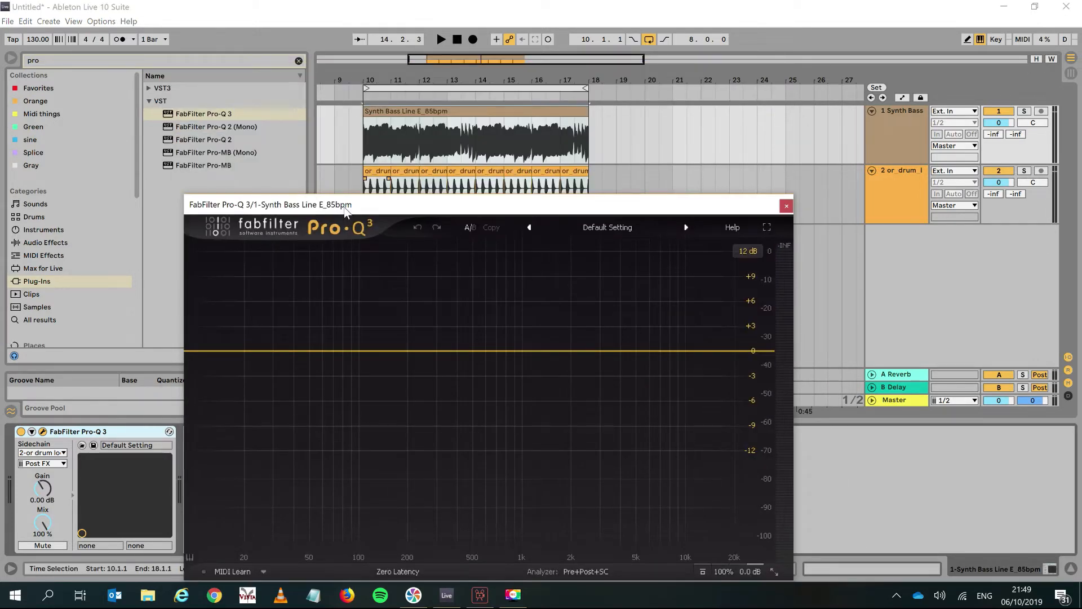
# Reposition the Pro-Q 3 window and create a bell band at about 95 Hz
pyautogui.moveTo(345, 204); pyautogui.dragTo(338, 135)
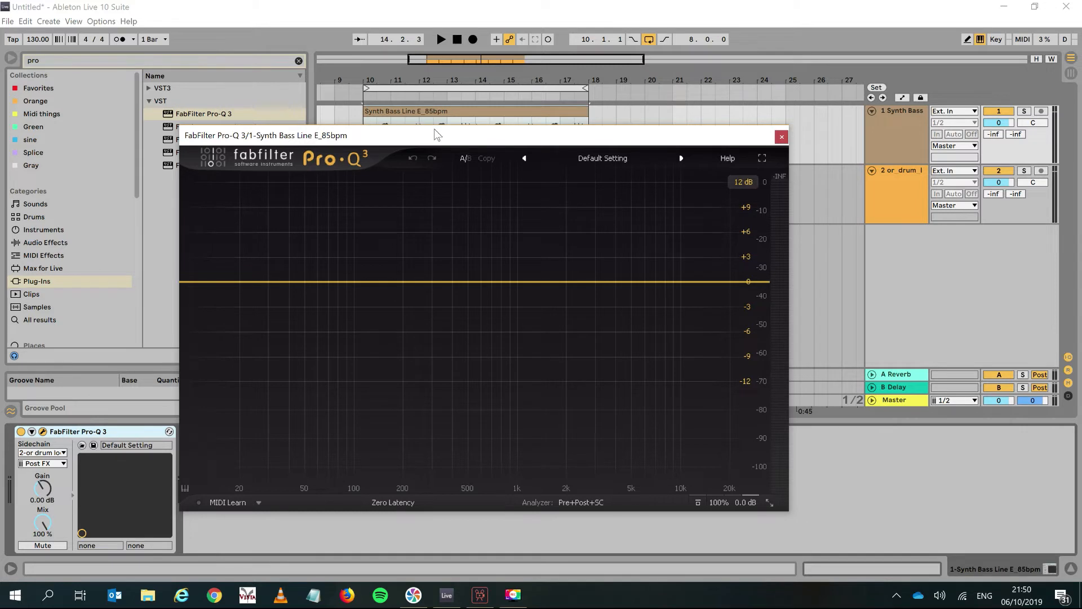
pyautogui.moveTo(334, 142)
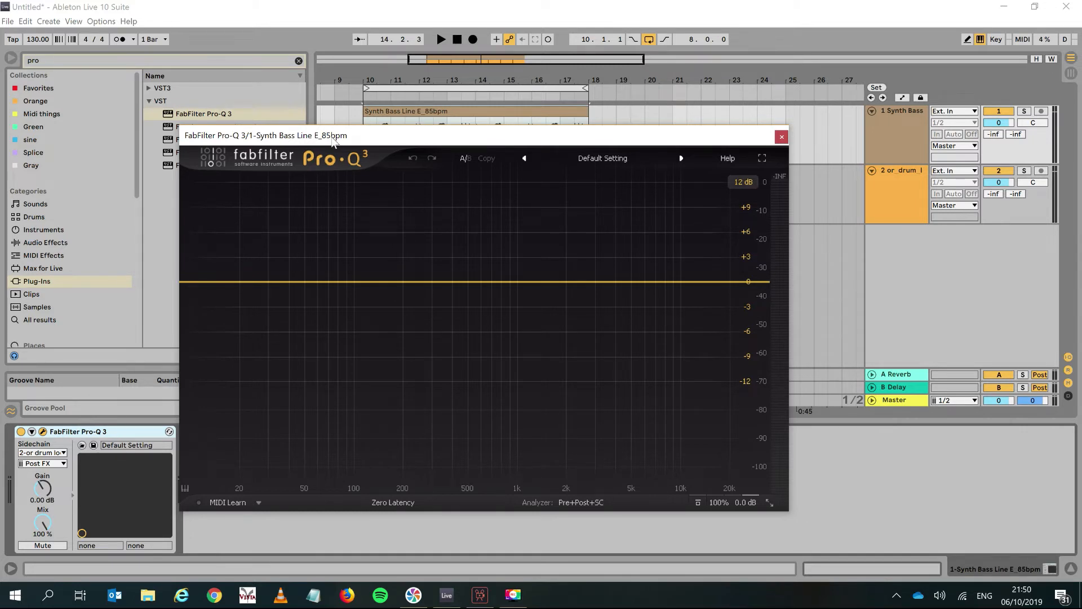
pyautogui.moveTo(218, 244)
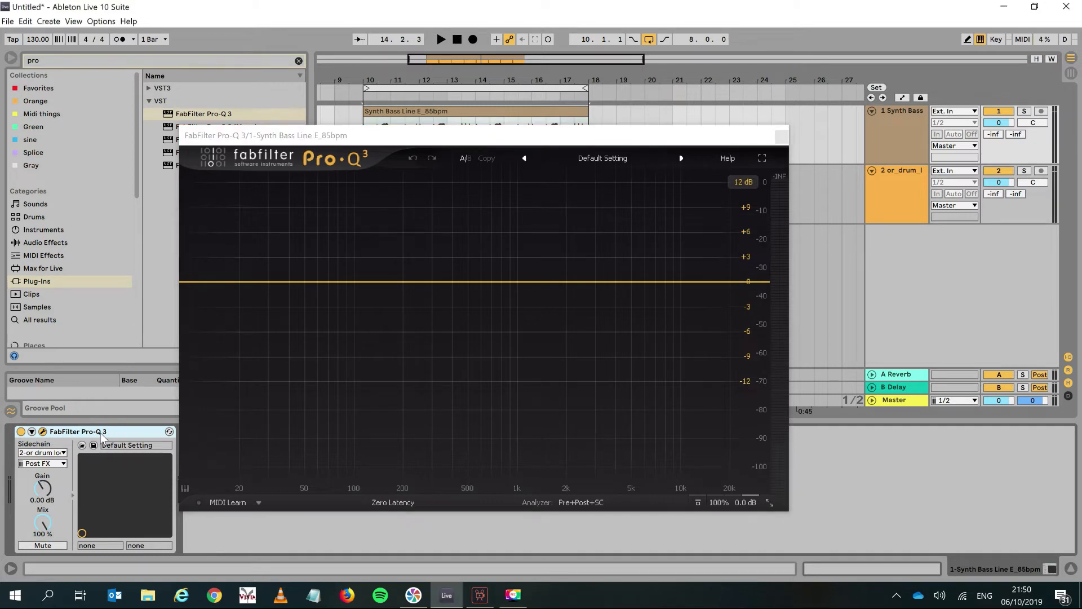
pyautogui.click(440, 39)
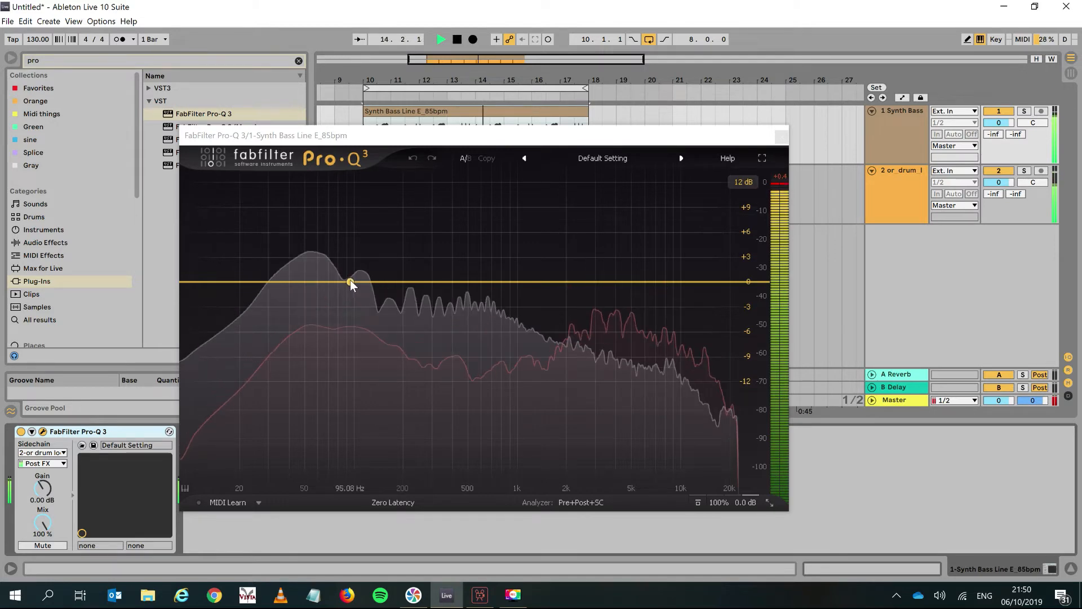
pyautogui.click(350, 283)
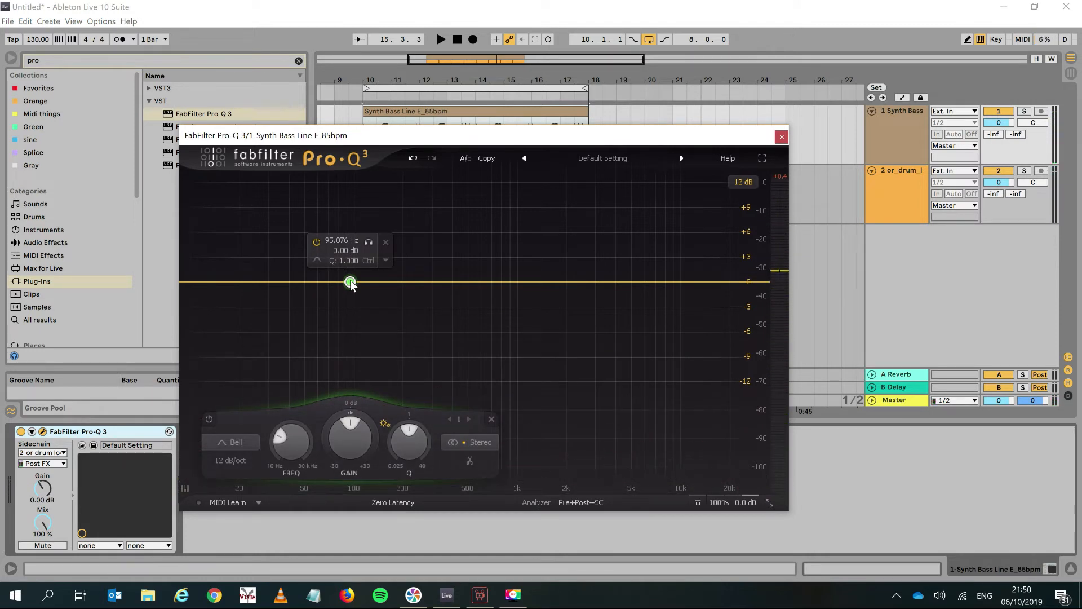
# Make the 95 Hz bell band dynamic, leaving its threshold at -20 dB
pyautogui.rightClick(351, 283)
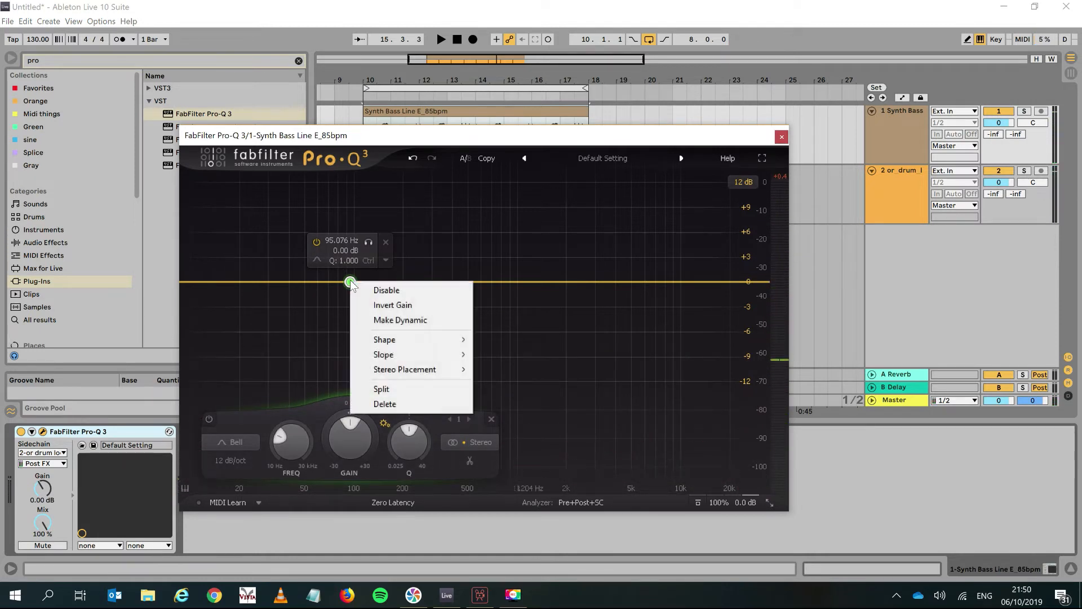
pyautogui.click(386, 328)
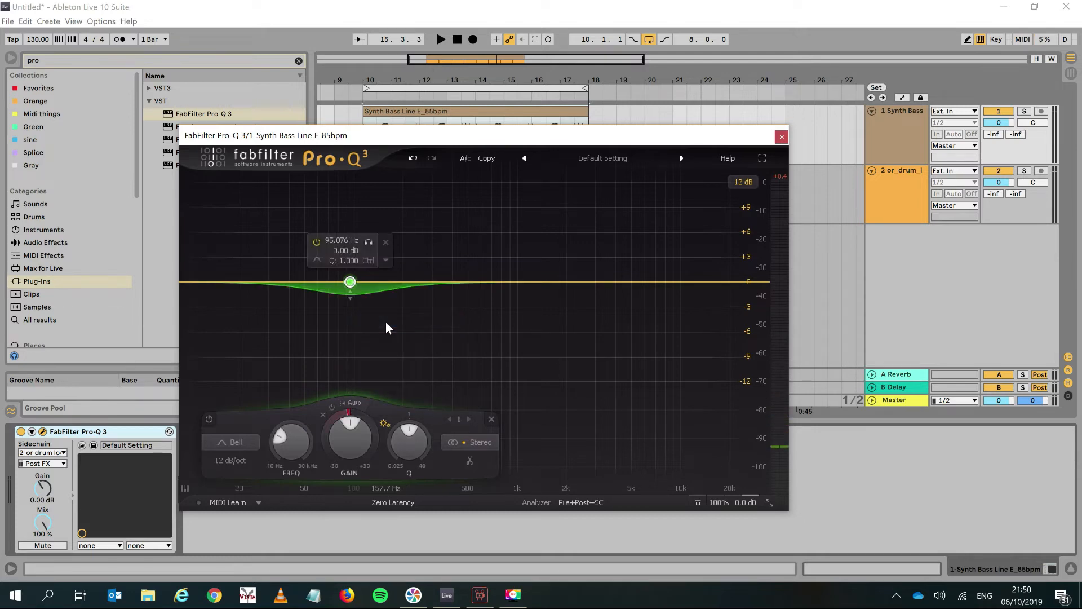
pyautogui.click(440, 39)
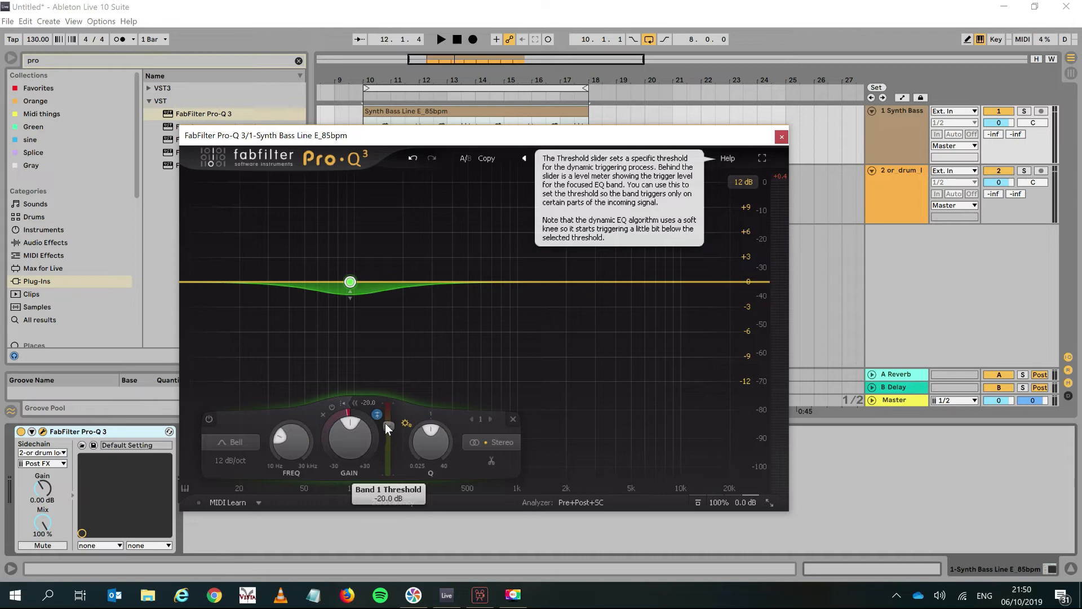
pyautogui.moveTo(389, 433)
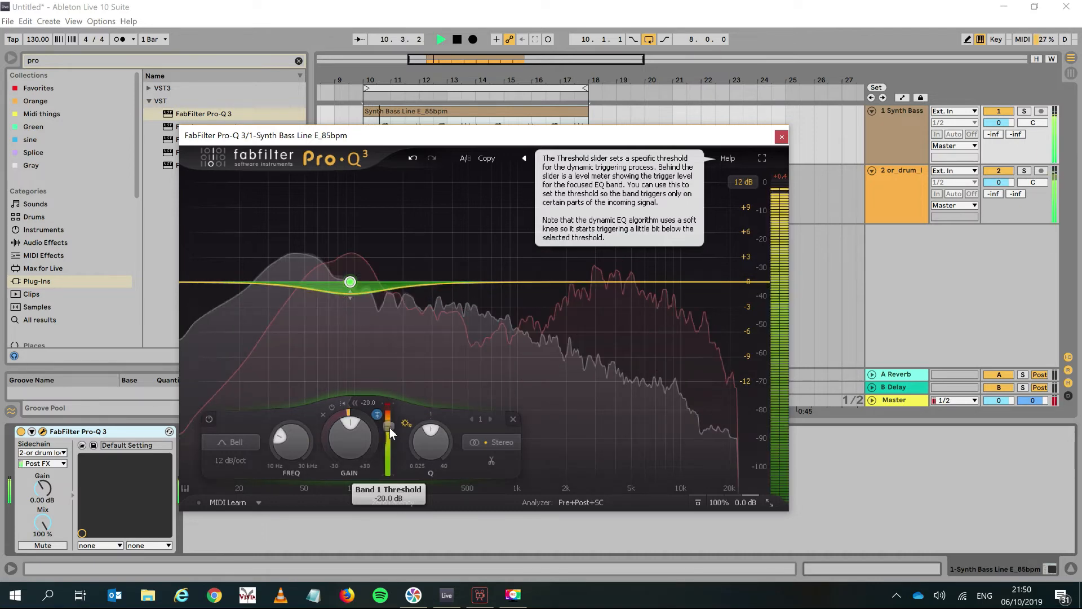
# Sweep the Band 1 threshold between -25 and -47 dB, settling near -31 dB
pyautogui.moveTo(388, 431); pyautogui.dragTo(388, 456)
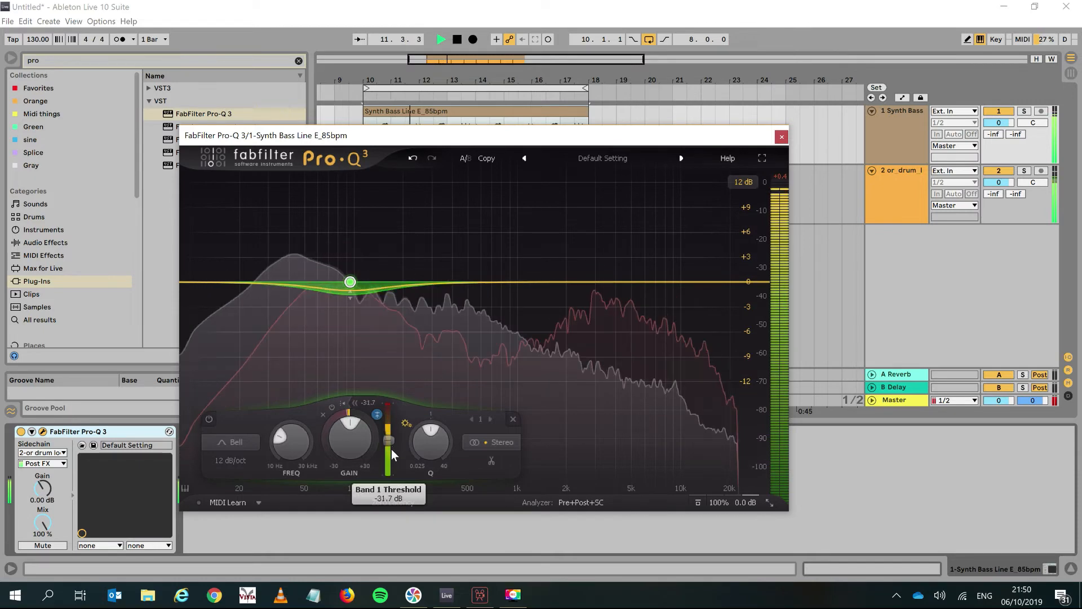
pyautogui.moveTo(388, 438); pyautogui.dragTo(388, 459)
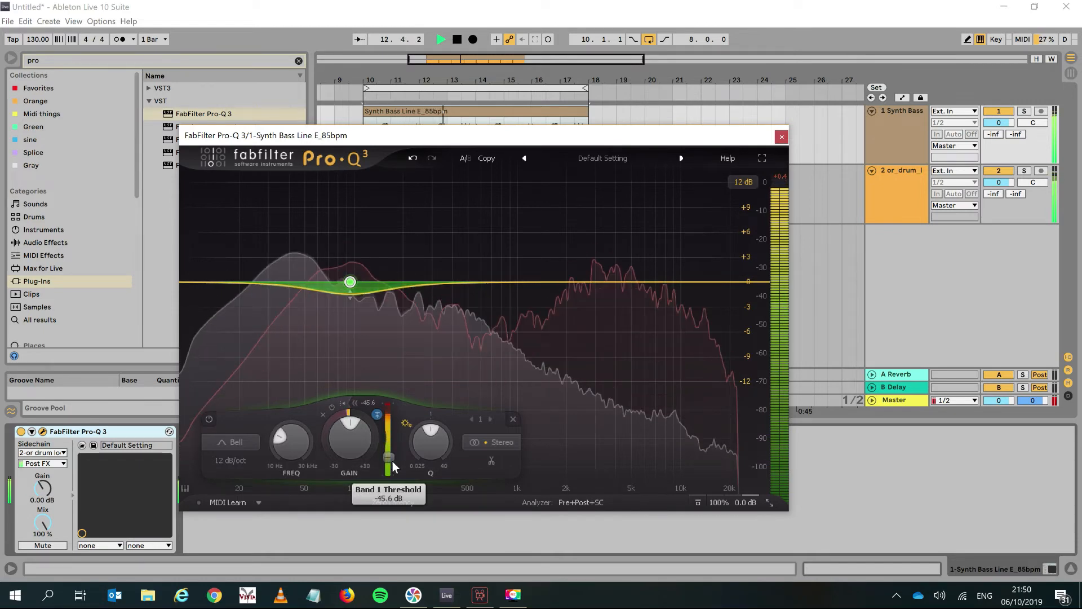
pyautogui.moveTo(389, 459); pyautogui.dragTo(389, 456)
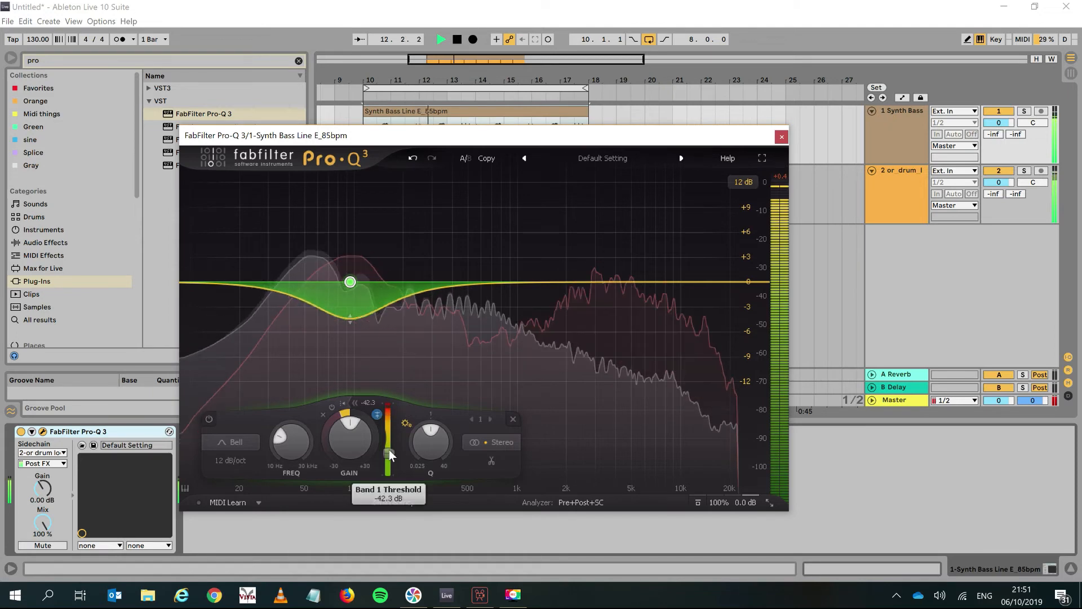
pyautogui.moveTo(387, 452); pyautogui.dragTo(387, 431)
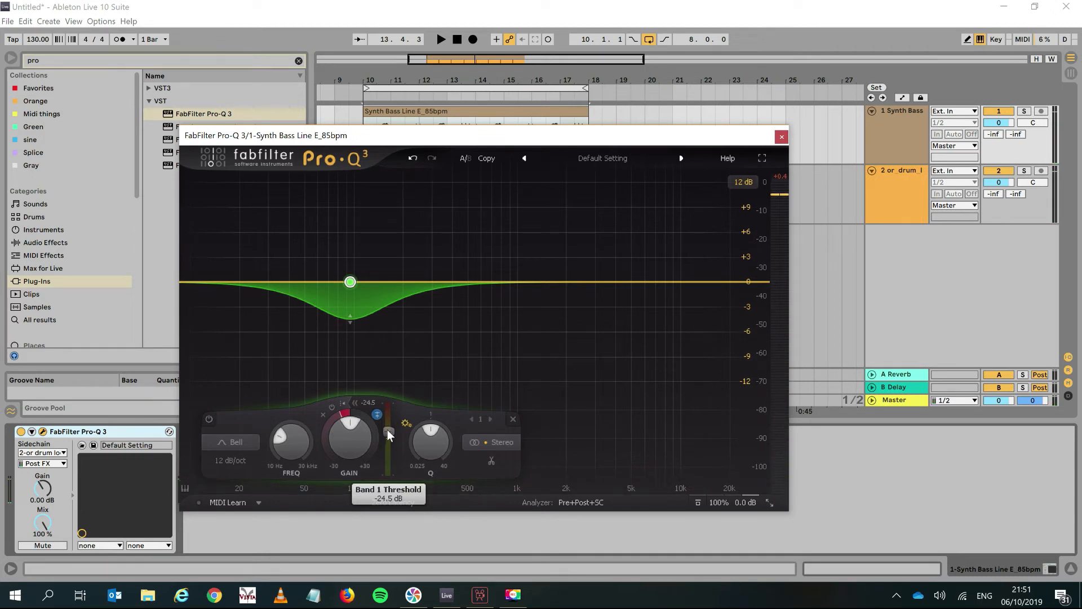
pyautogui.moveTo(388, 431); pyautogui.dragTo(390, 461)
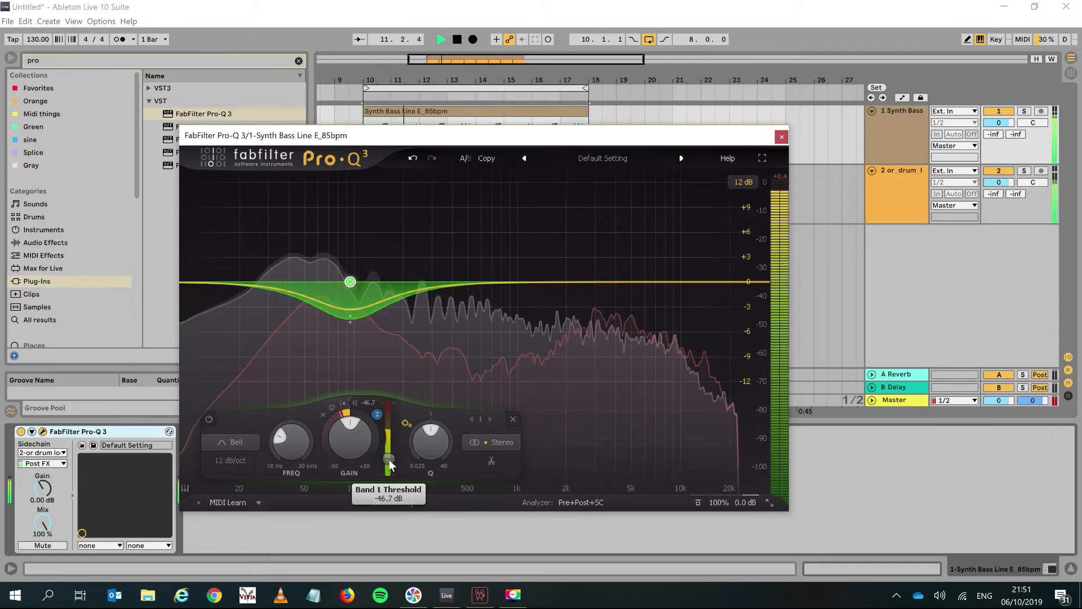
pyautogui.moveTo(388, 464); pyautogui.dragTo(389, 449)
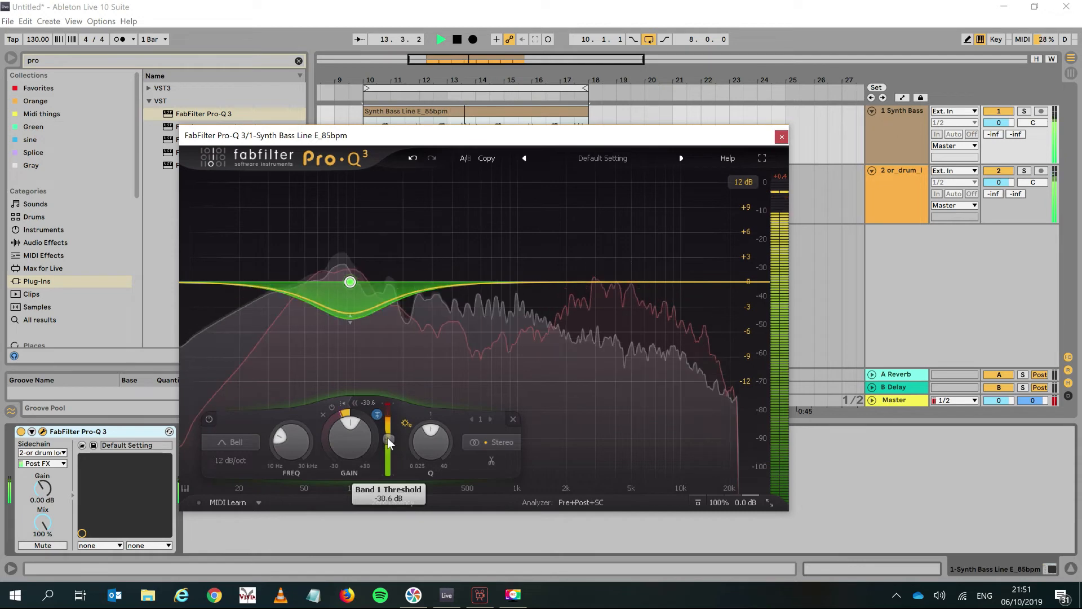
pyautogui.moveTo(388, 448); pyautogui.dragTo(387, 439)
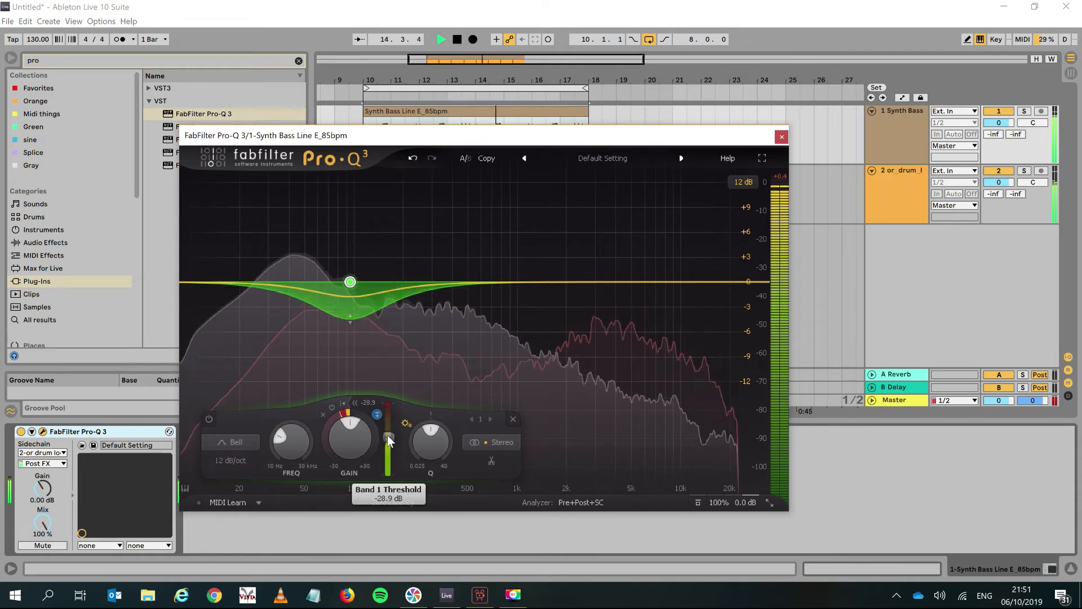
pyautogui.moveTo(388, 439); pyautogui.dragTo(387, 445)
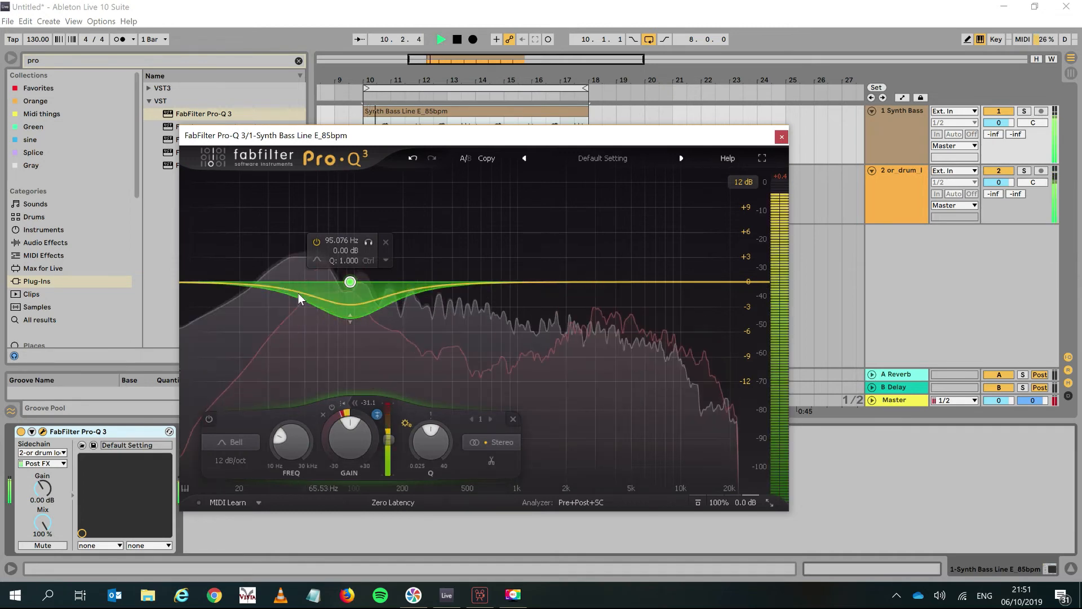
# Drag the 95 Hz band's dynamic range handle downward for a deeper cut
pyautogui.moveTo(350, 282); pyautogui.dragTo(345, 300)
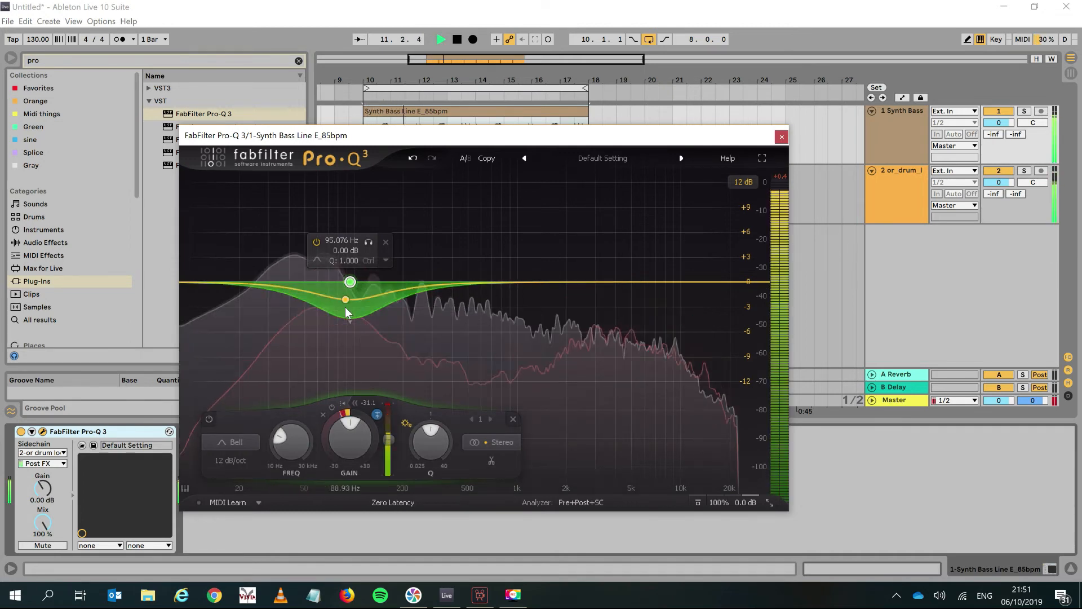
pyautogui.moveTo(345, 298); pyautogui.dragTo(348, 282)
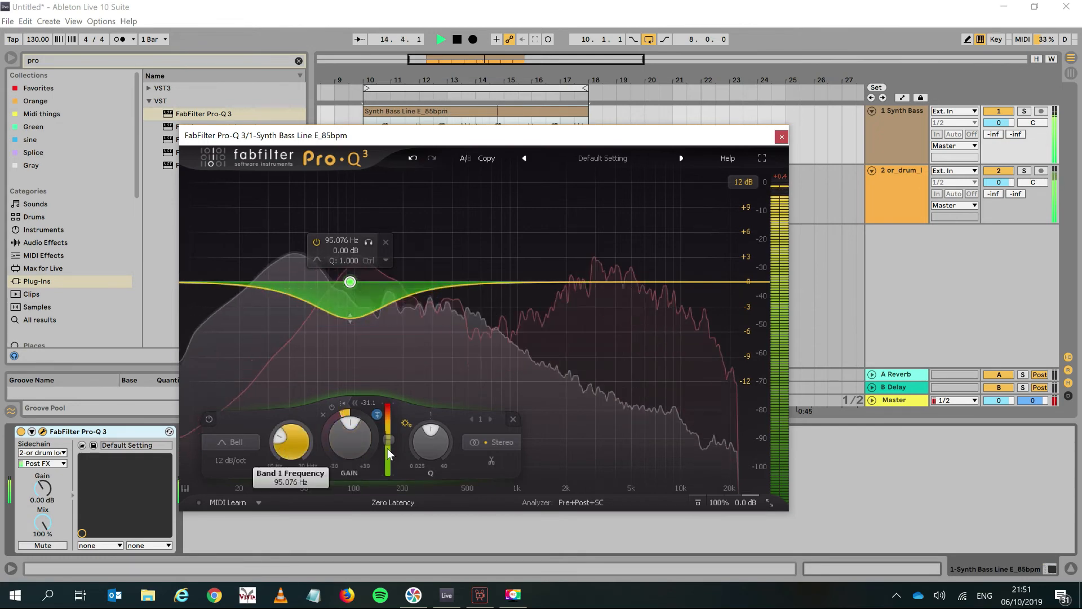
pyautogui.moveTo(430, 442); pyautogui.dragTo(430, 414)
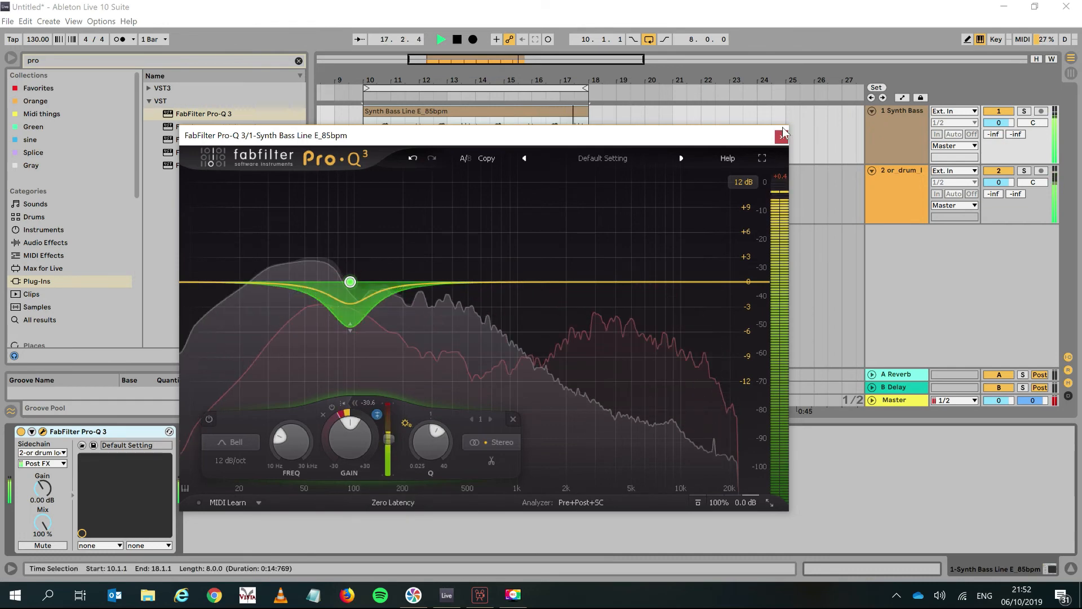
# Narrow the band's Q, set its threshold to -40 dB, and close Pro-Q 3
pyautogui.click(784, 132)
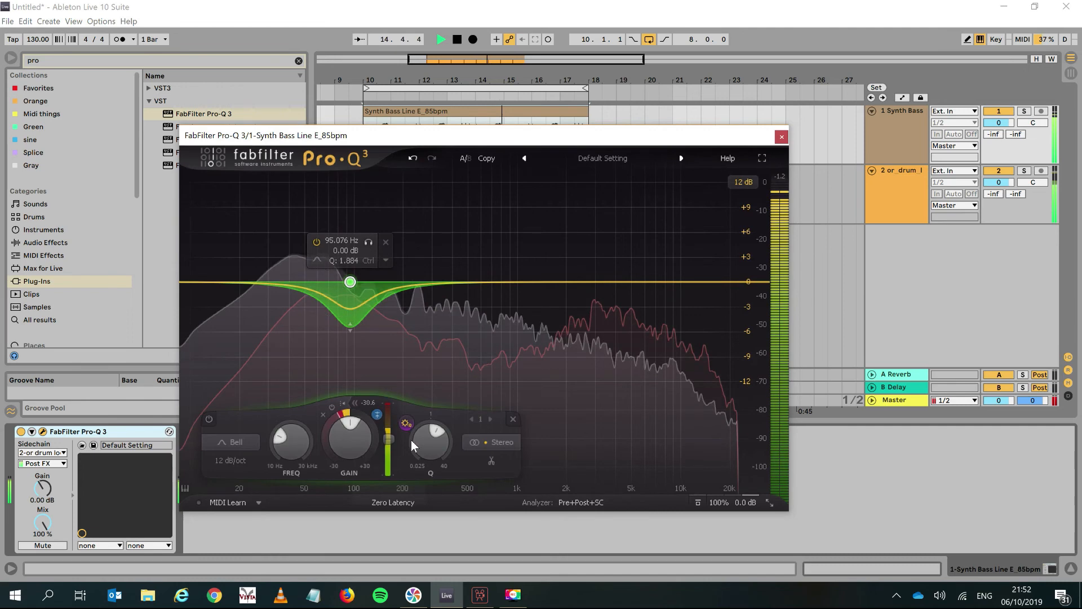
pyautogui.moveTo(429, 441); pyautogui.dragTo(430, 456)
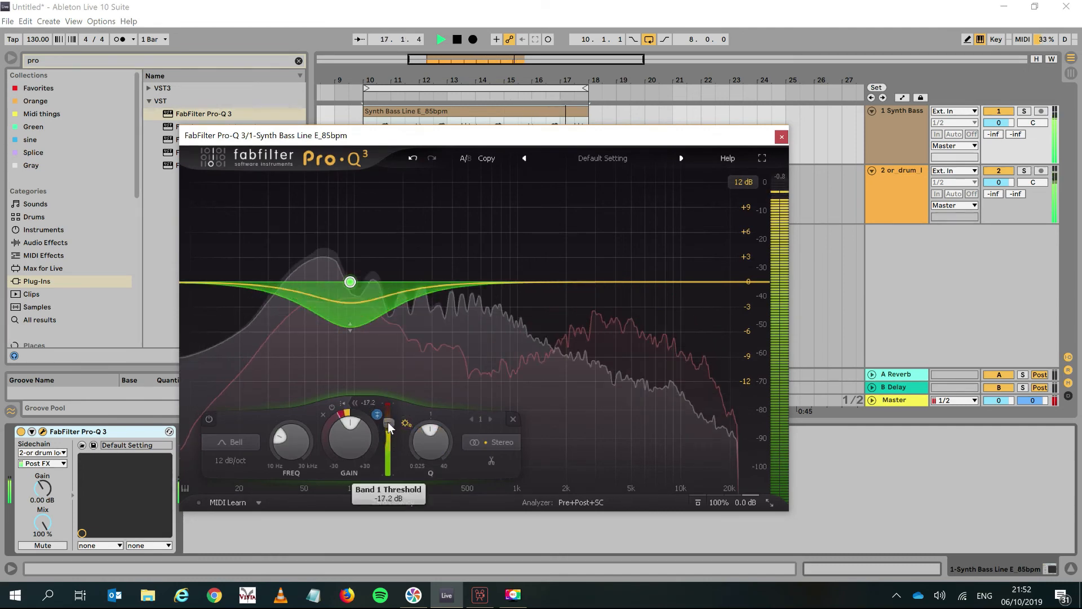
pyautogui.moveTo(388, 425); pyautogui.dragTo(388, 459)
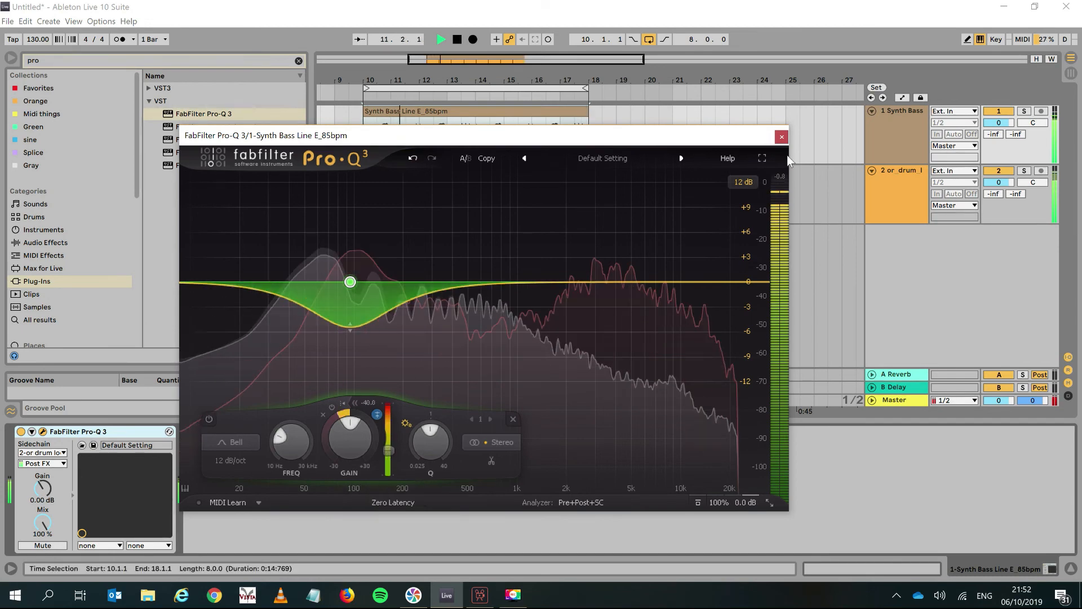
pyautogui.click(781, 137)
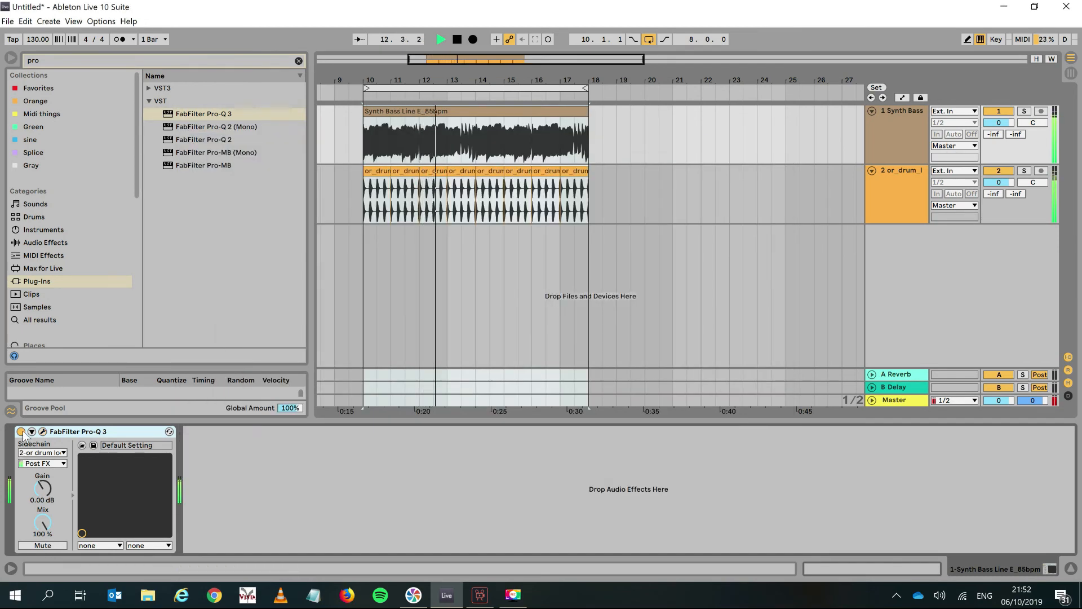